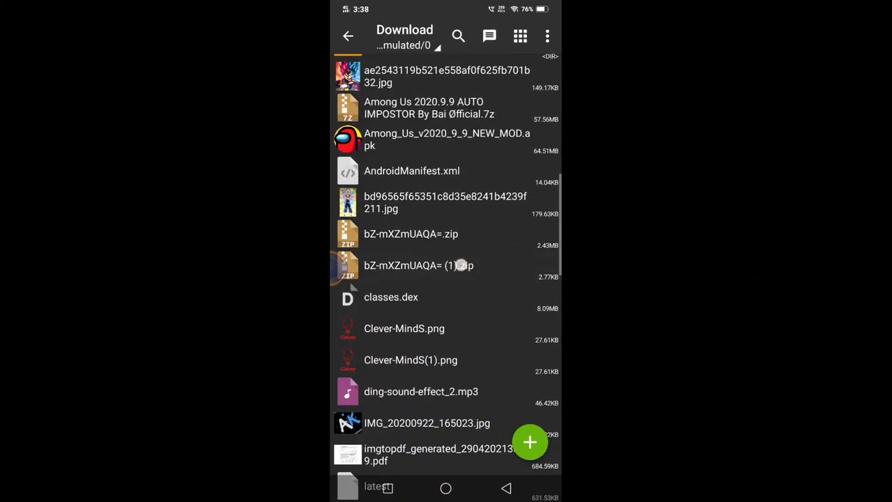
Choose Extract to… on bZ-mXZmUAQA= (1).zip in the Download folder.
left_click(418, 265)
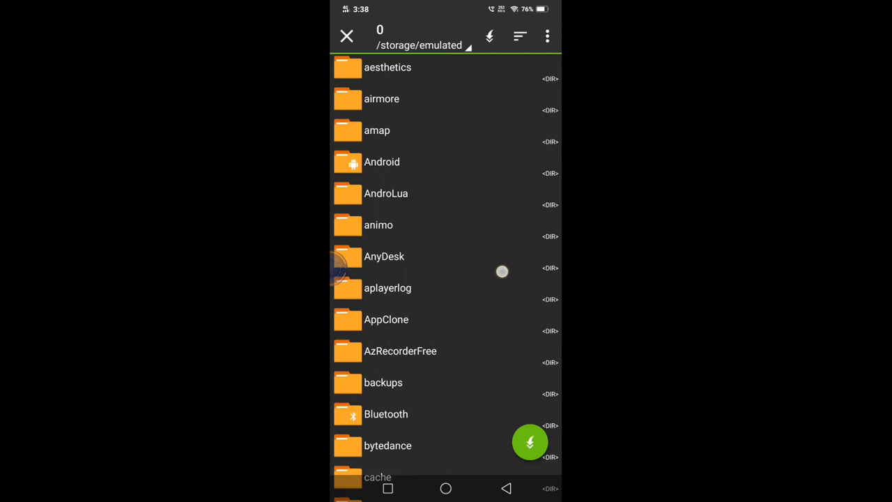
Navigate into games/com.mojang/minecraftWorlds as the destination folder.
scroll("down", 3)
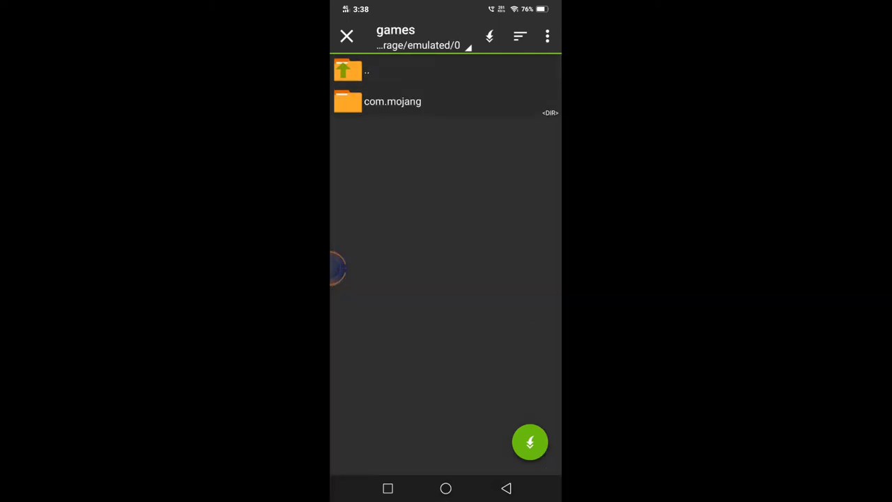
left_click(393, 100)
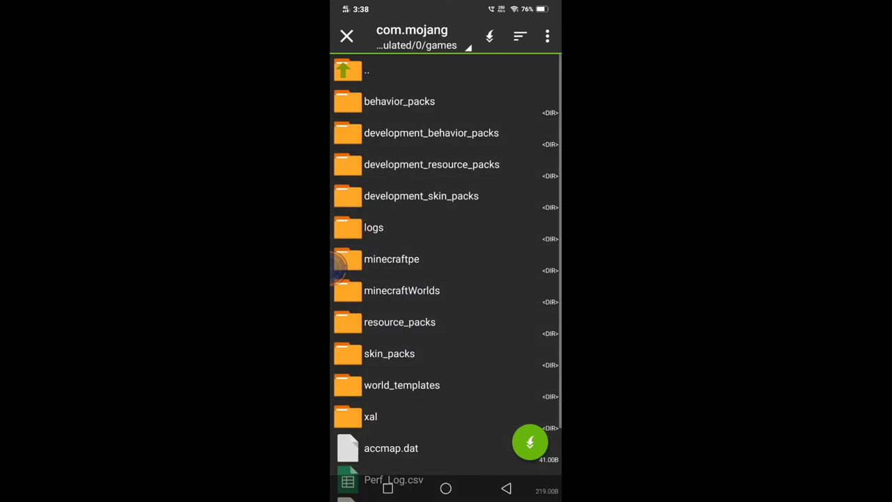
left_click(402, 290)
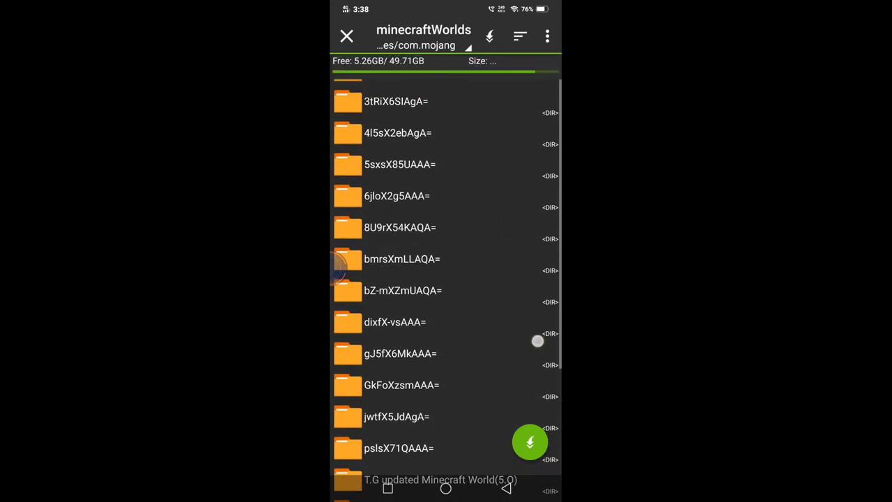
Extract here and answer the Overwrite prompt with REPLACE applied to all files.
scroll("down", 3)
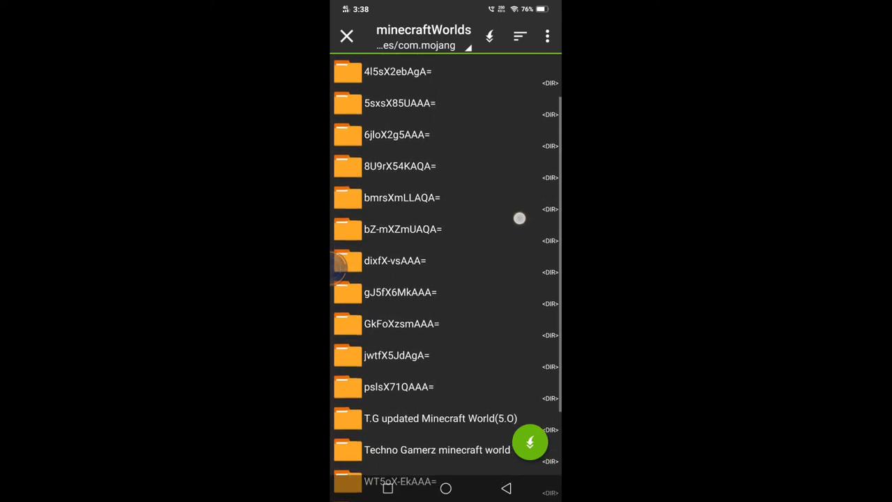
scroll("down", 3)
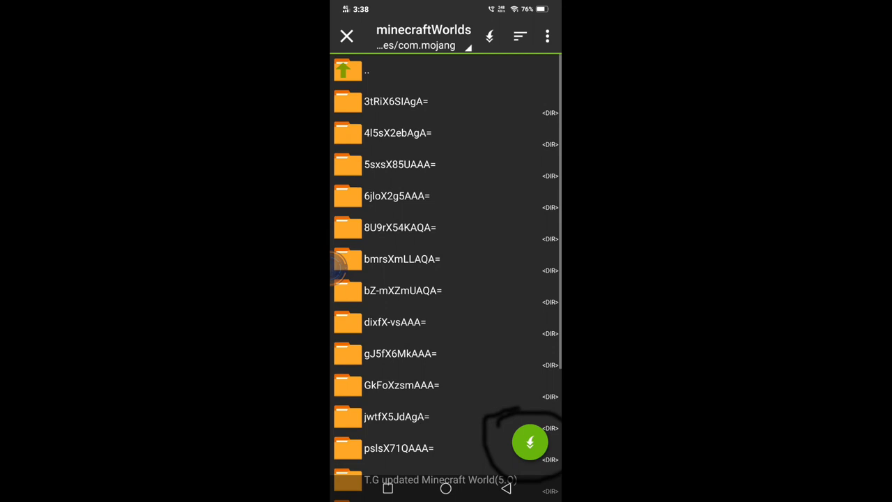
left_click(529, 441)
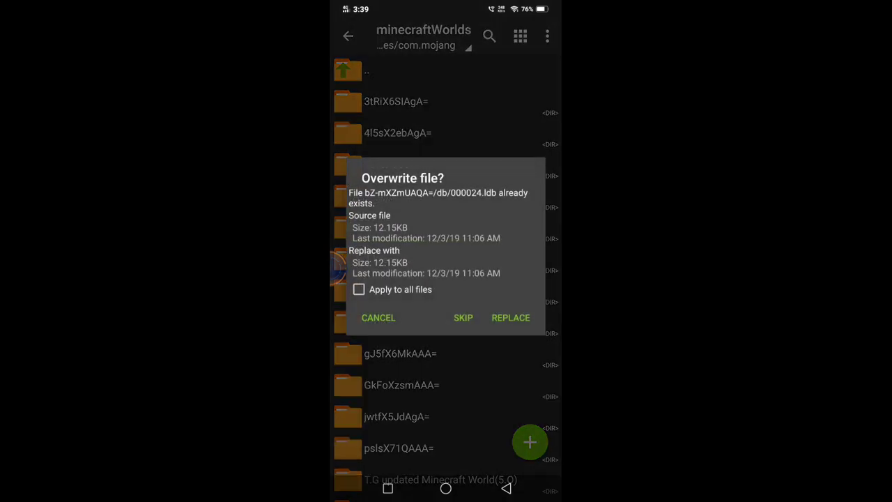
left_click(360, 289)
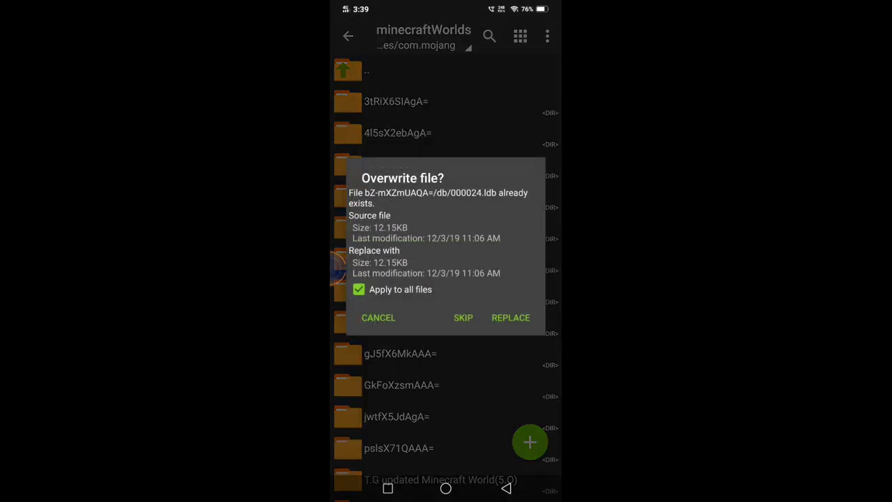
left_click(510, 317)
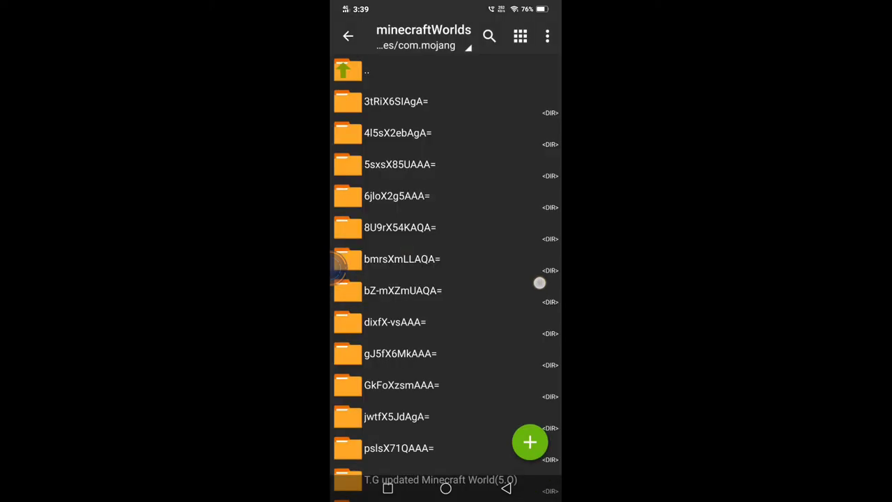